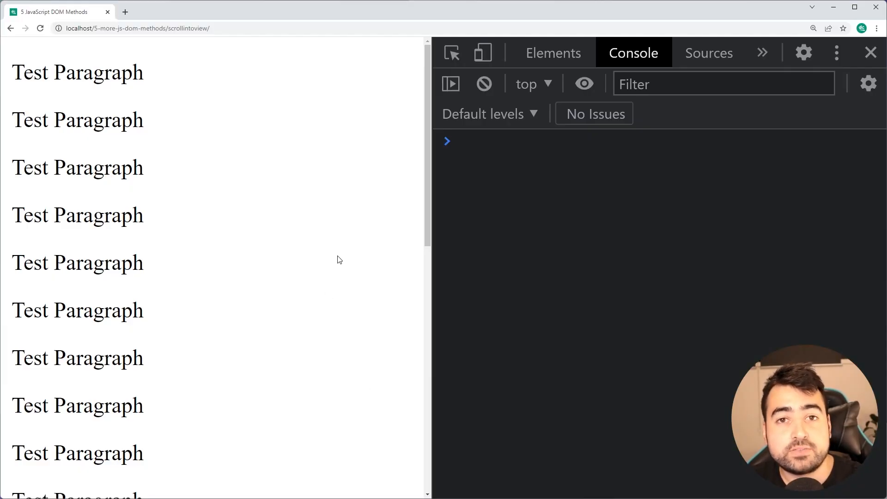
# - Inspect the cyan paragraph with the DevTools element picker to reveal its id important-p
pyautogui.scroll(-3)
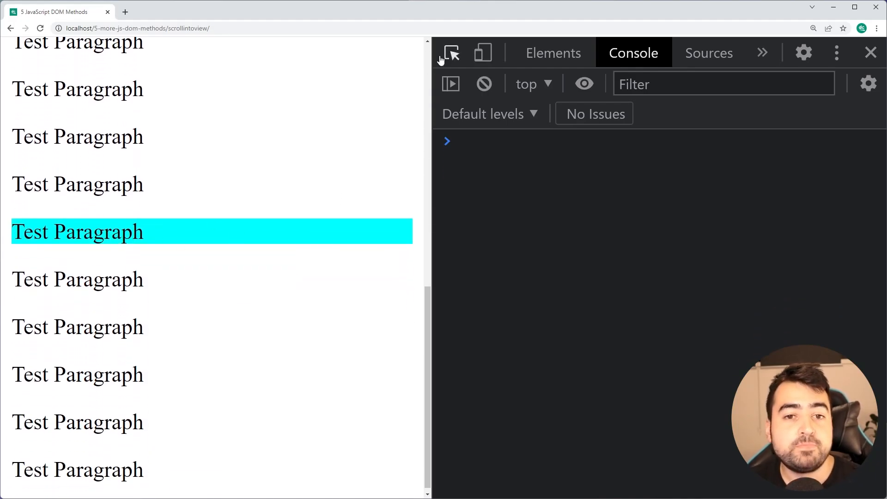
pyautogui.click(553, 53)
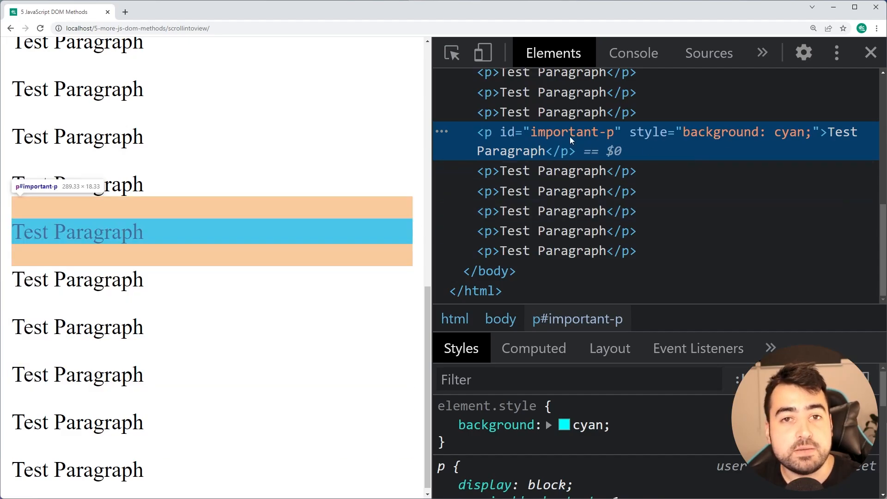
pyautogui.click(633, 51)
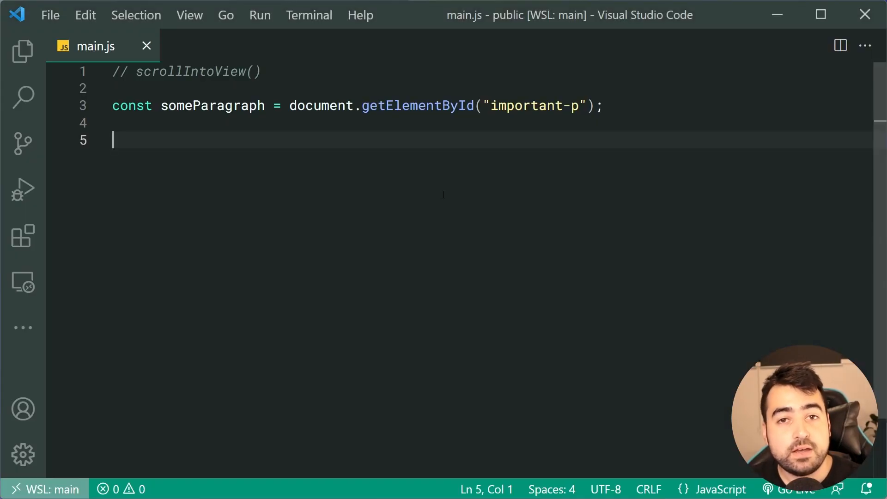
# - Add someParagraph.scrollIntoView({ behavior: "smooth" }); below the getElementById line and save
pyautogui.moveTo(290, 105); pyautogui.dragTo(603, 106)
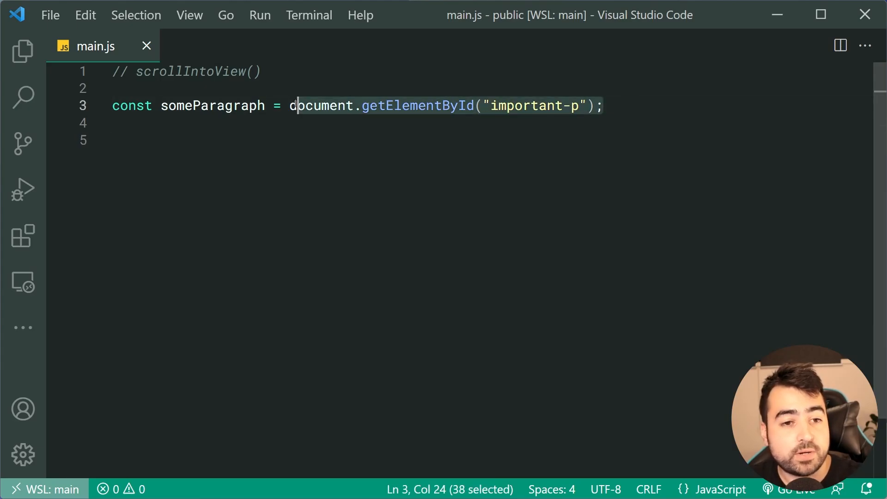
pyautogui.write('so')
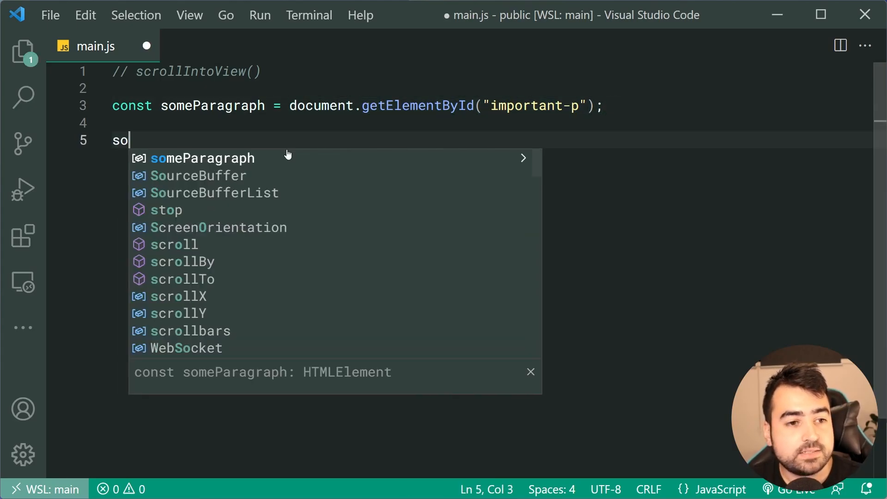
pyautogui.write('meParagraph.scrollIntoView(')
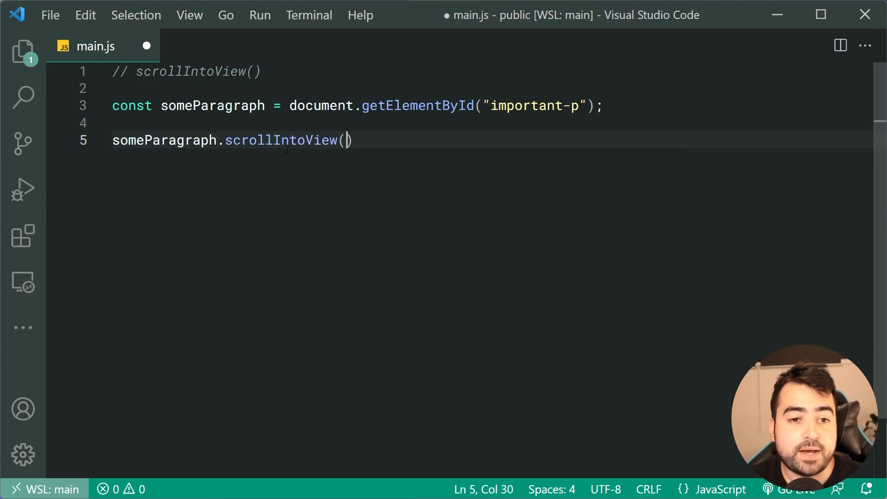
pyautogui.write('{')
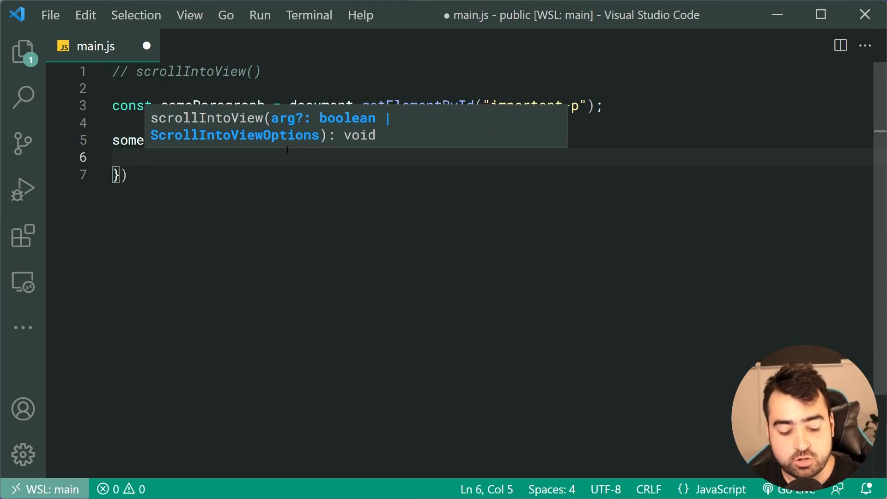
pyautogui.write('behavior: "smooth')
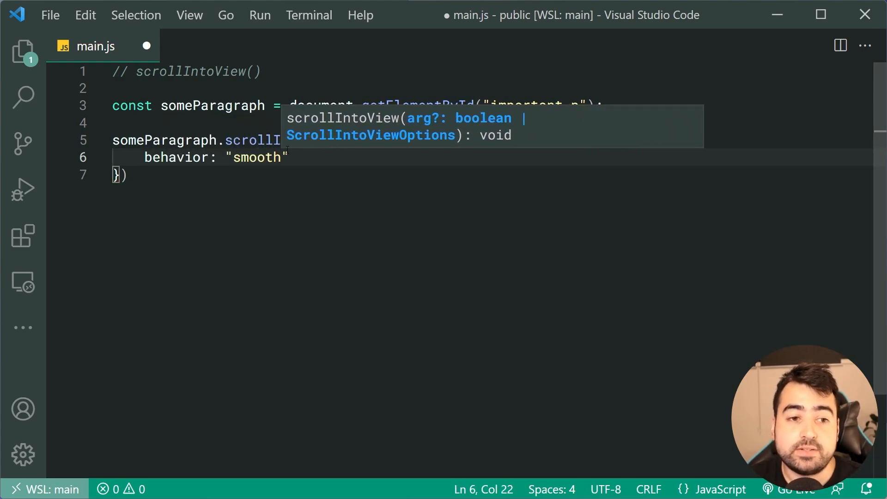
pyautogui.write(';')
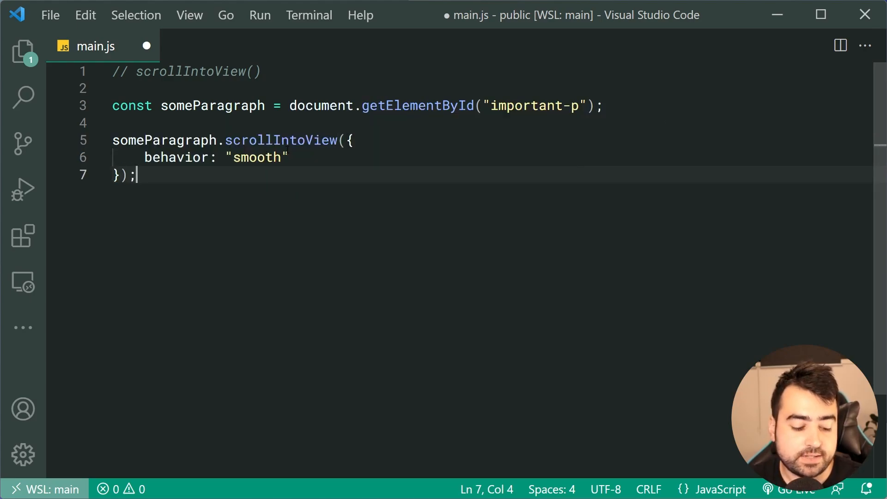
pyautogui.press('Ctrl+s')
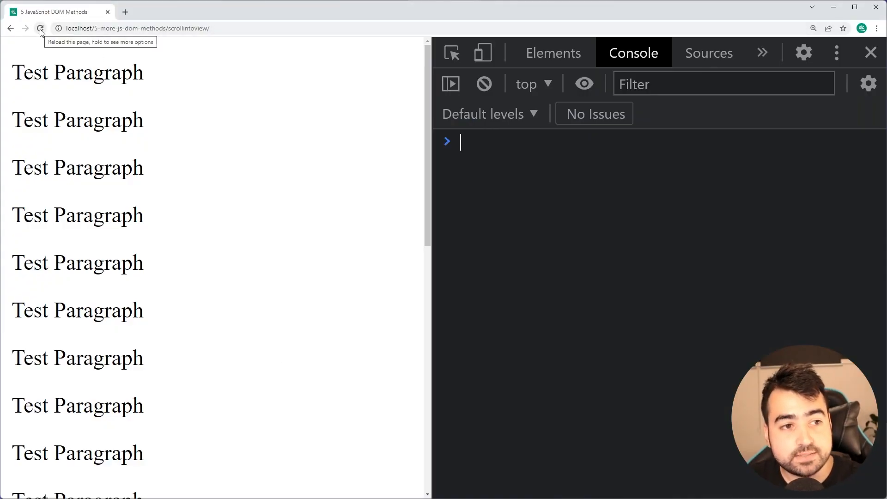
# - Reload the Chrome page so the script smoothly scrolls to the cyan paragraph
pyautogui.click(42, 27)
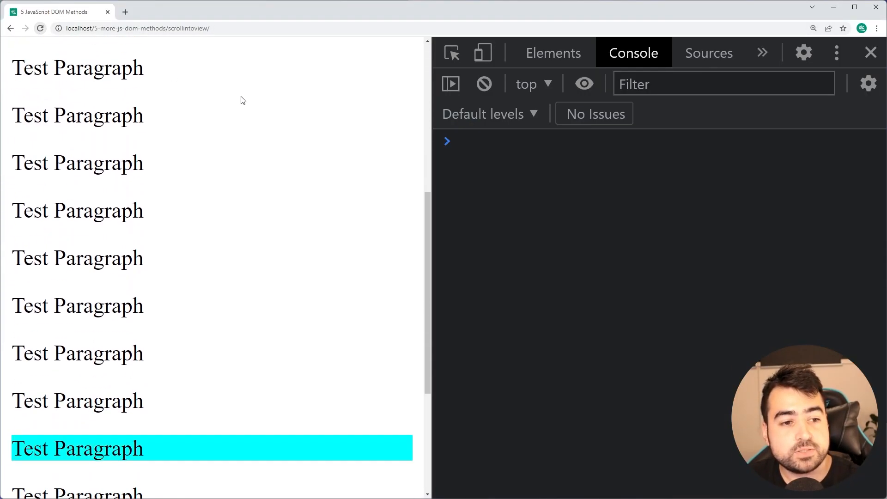
pyautogui.scroll(-3)
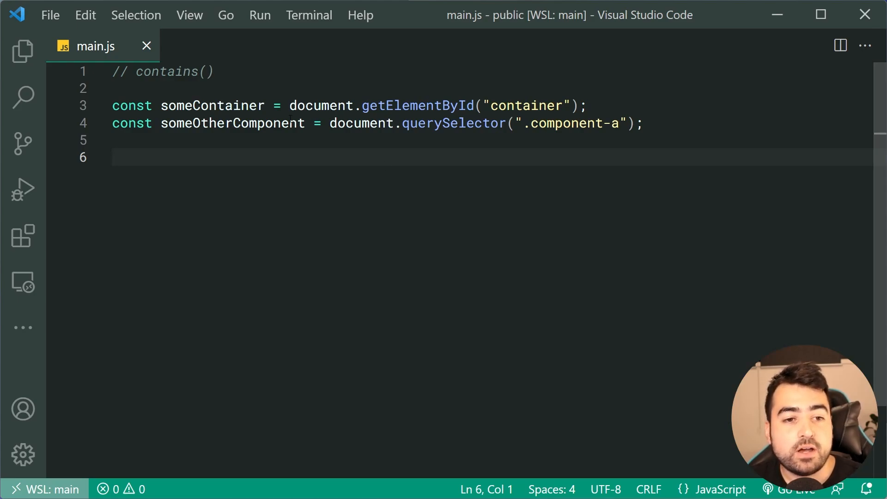
# - Add console.log(someContainer.contains(someOtherComponent)); on line 6 of main.js
pyautogui.doubleClick(213, 106)
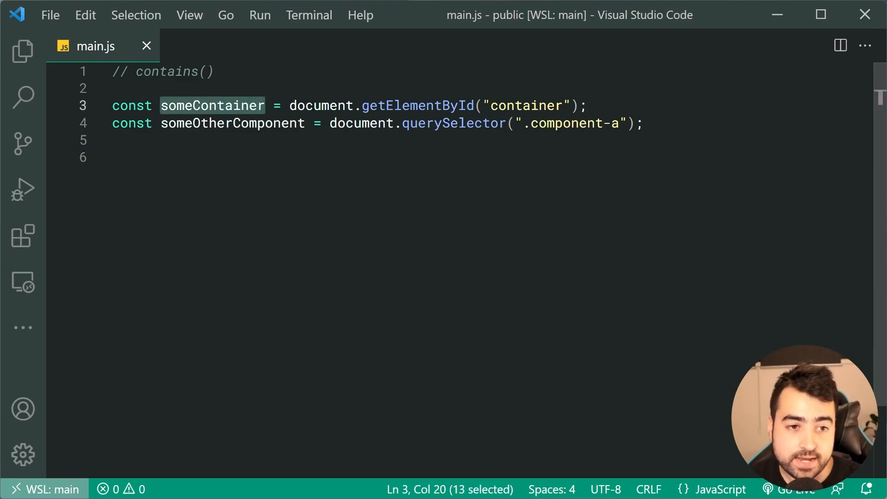
pyautogui.doubleClick(229, 124)
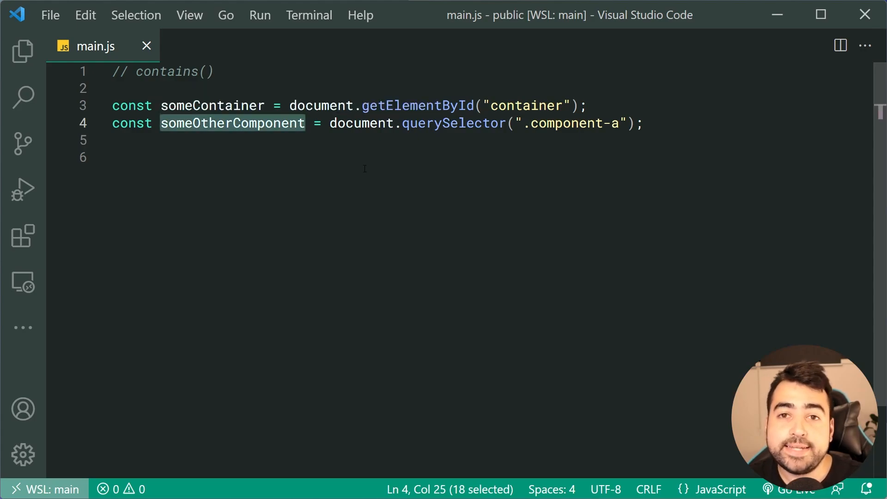
pyautogui.moveTo(259, 125)
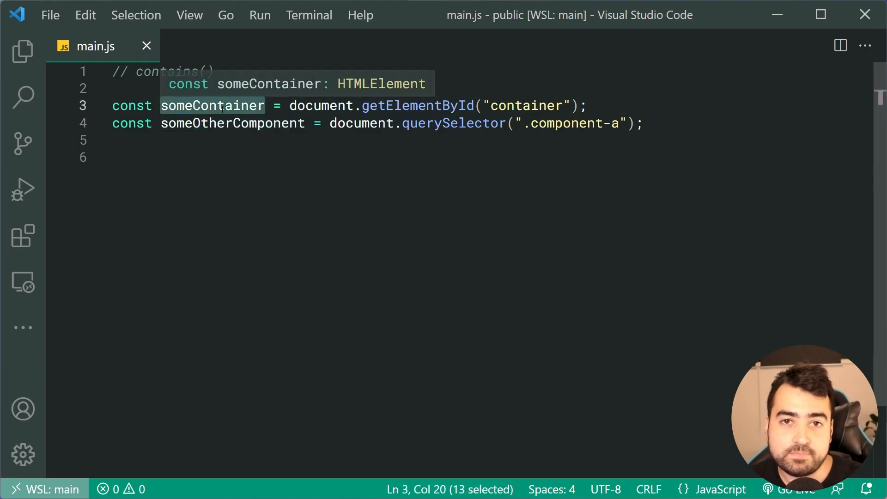
pyautogui.write('co')
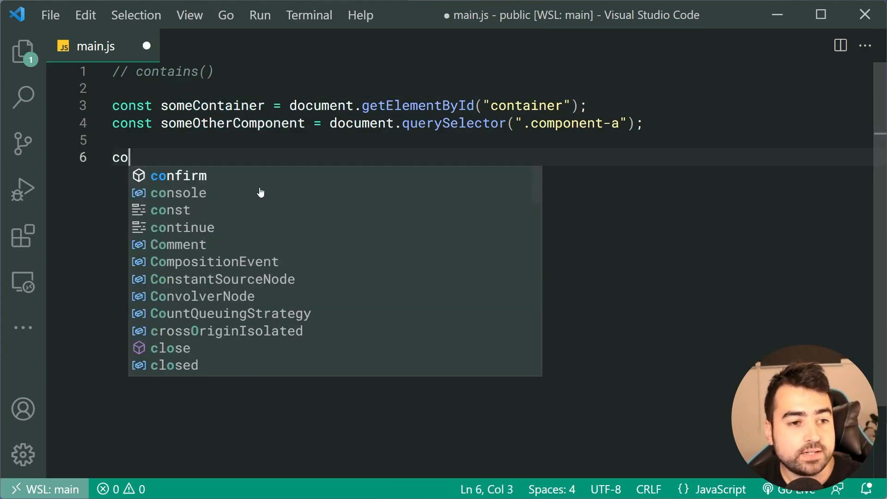
pyautogui.write('nsole.log(someContainer.cont')
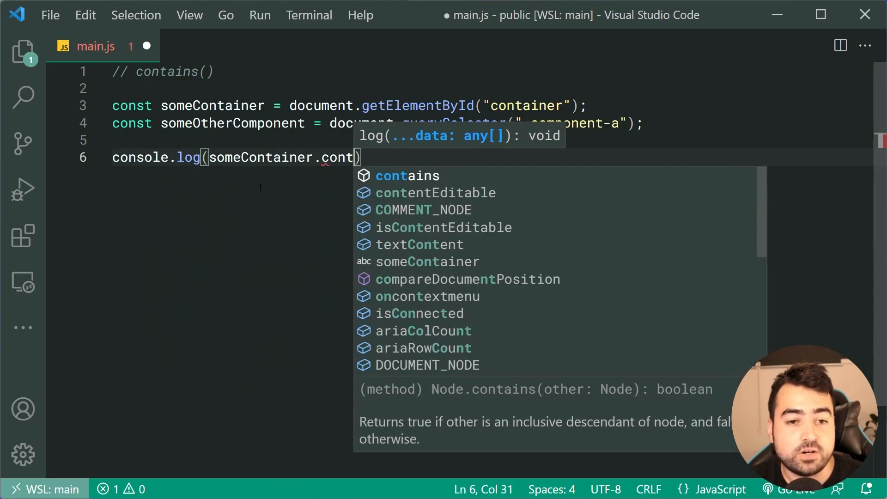
pyautogui.press('Tab')
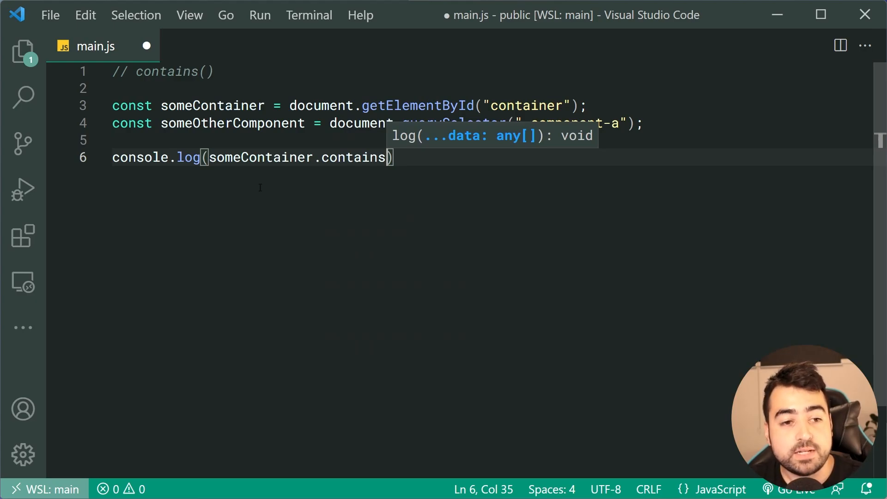
pyautogui.write('(someOtherComponent)')
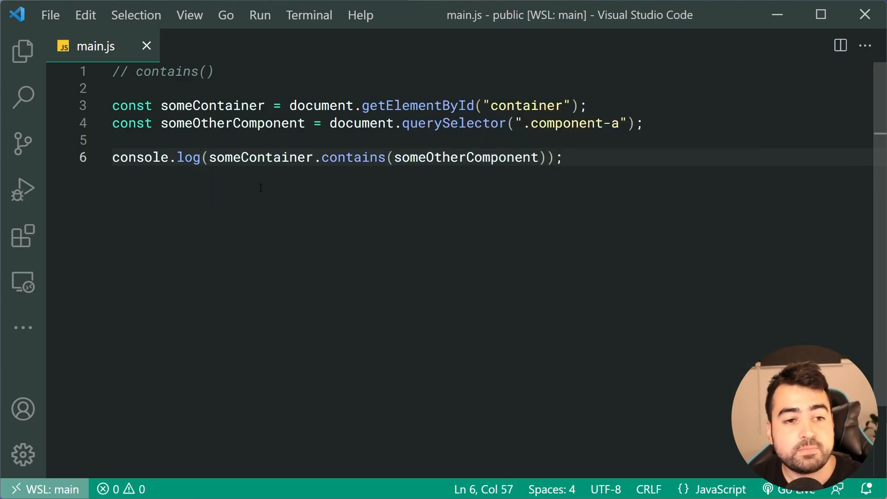
pyautogui.doubleClick(232, 123)
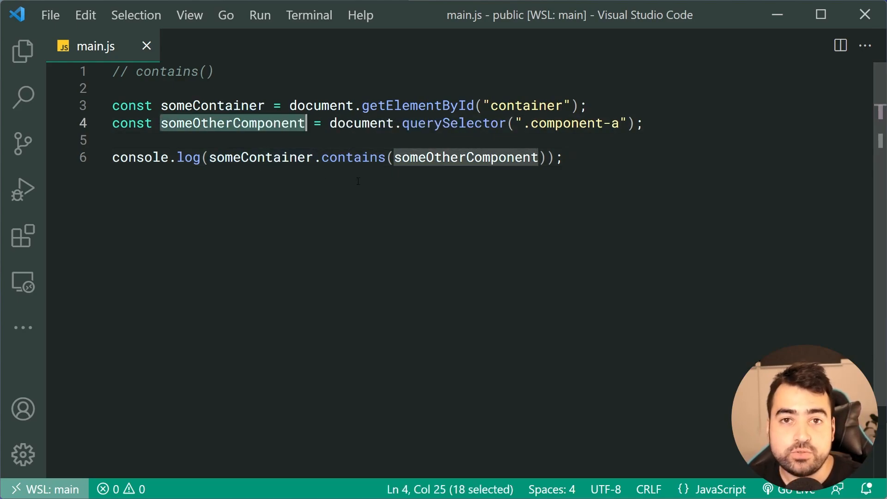
pyautogui.click(566, 157)
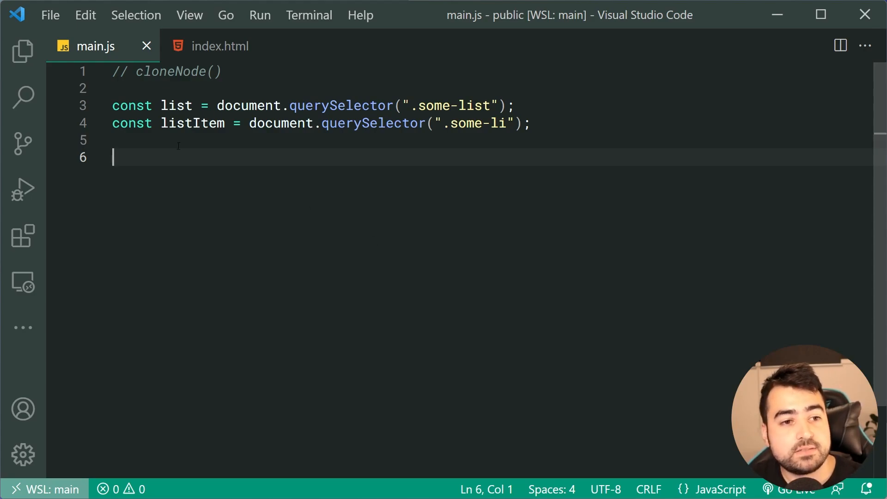
# - Review the some-list ul and some-li markup in index.html, then return to main.js
pyautogui.click(521, 106)
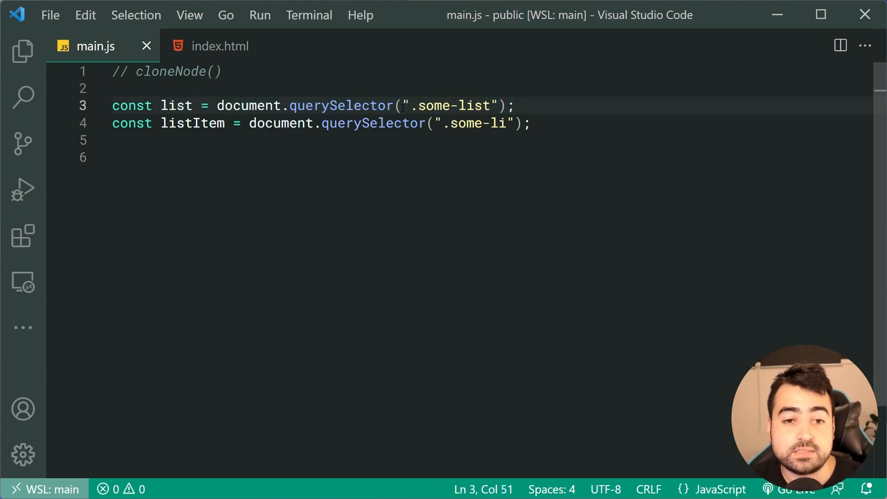
pyautogui.doubleClick(190, 124)
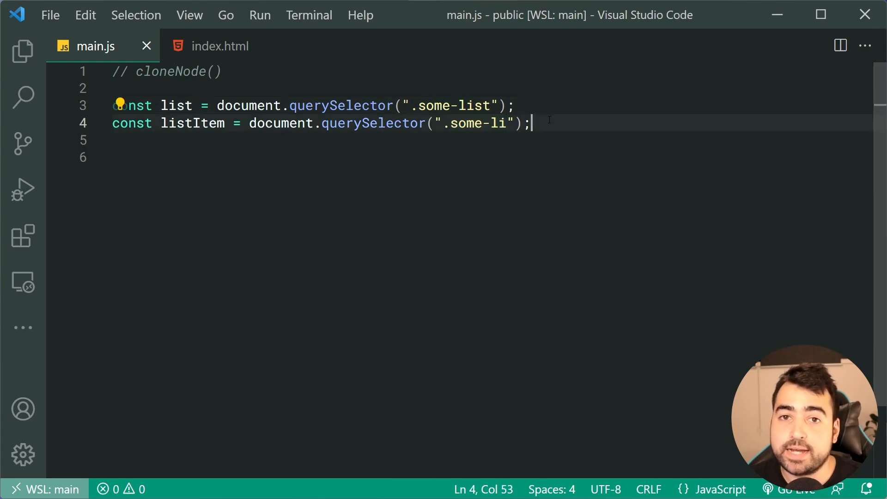
pyautogui.click(218, 47)
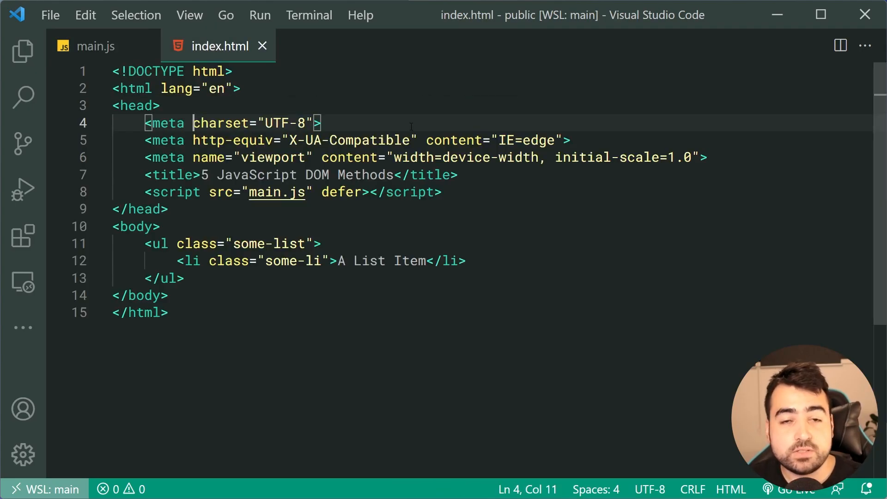
pyautogui.scroll(-3)
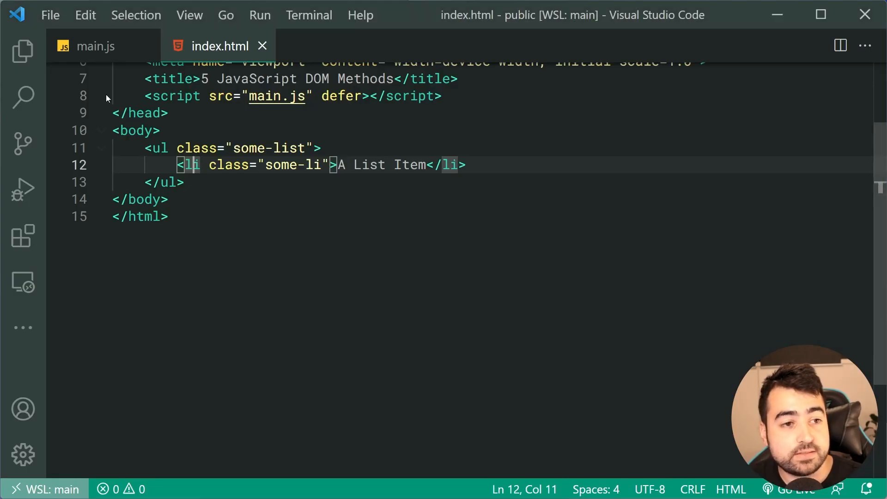
pyautogui.click(96, 46)
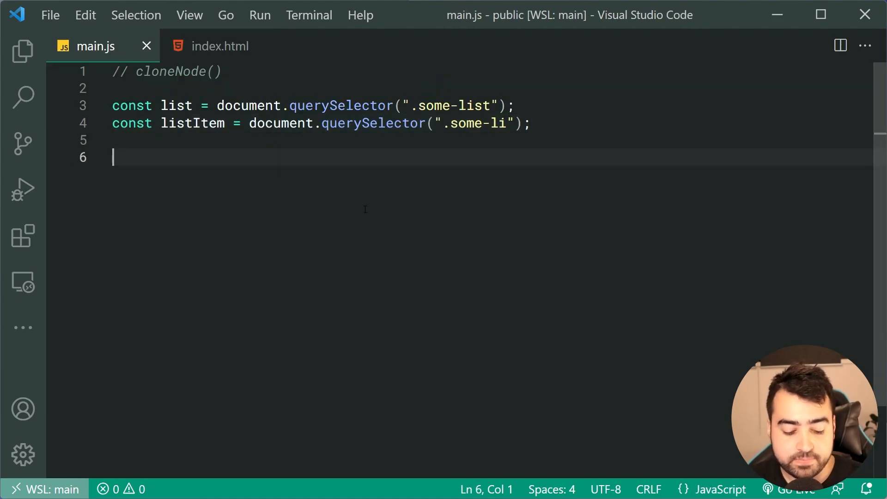
# - Write list.appendChild(listItem.cloneNode()) on line 6 of main.js
pyautogui.write('listItem')
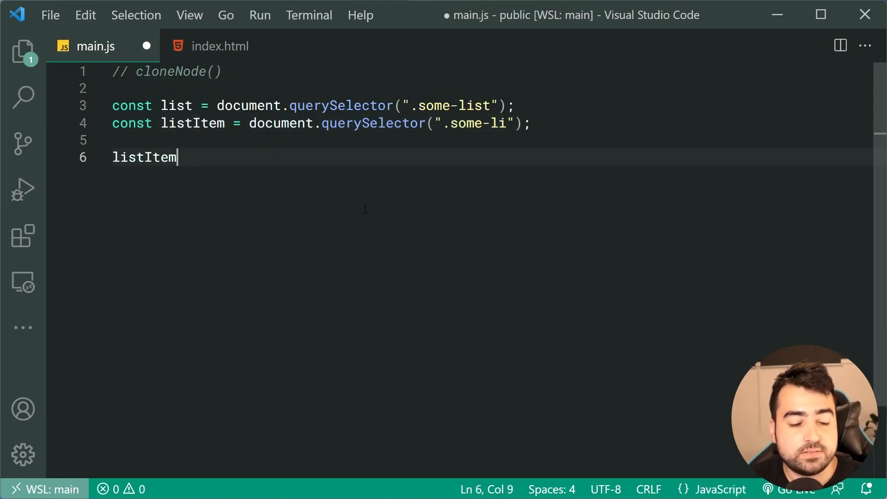
pyautogui.write('.cloneNode')
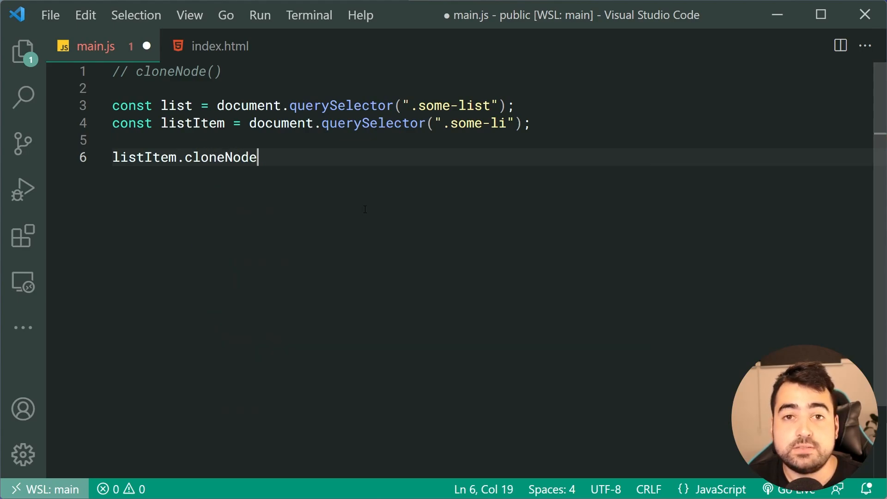
pyautogui.write('();')
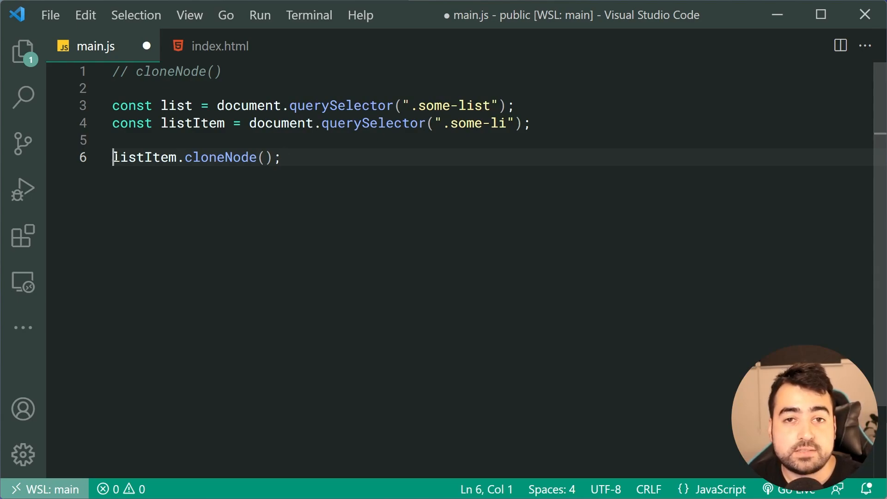
pyautogui.write('list.')
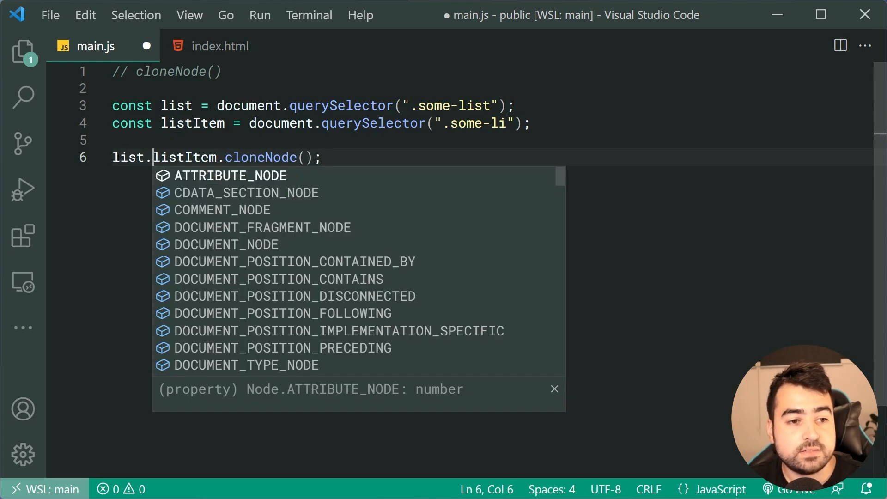
pyautogui.write('appendChild(')
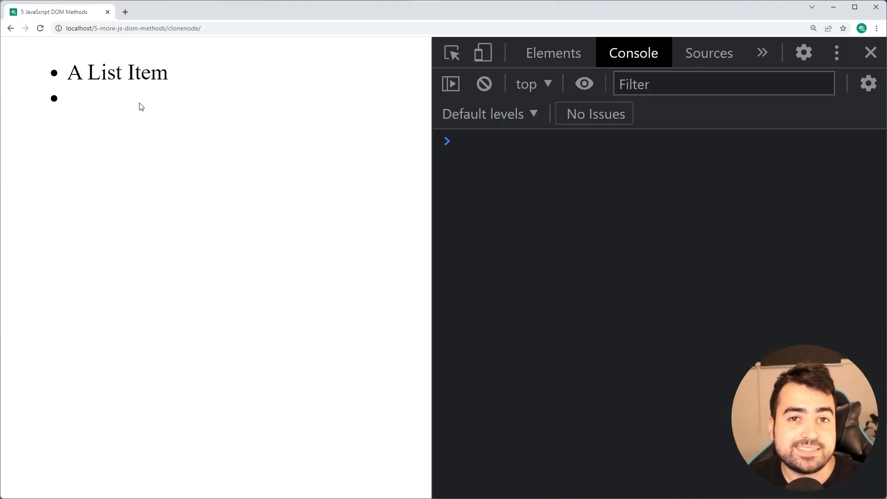
# - Examine the cloned second some-li item in the DevTools Elements tree
pyautogui.click(552, 51)
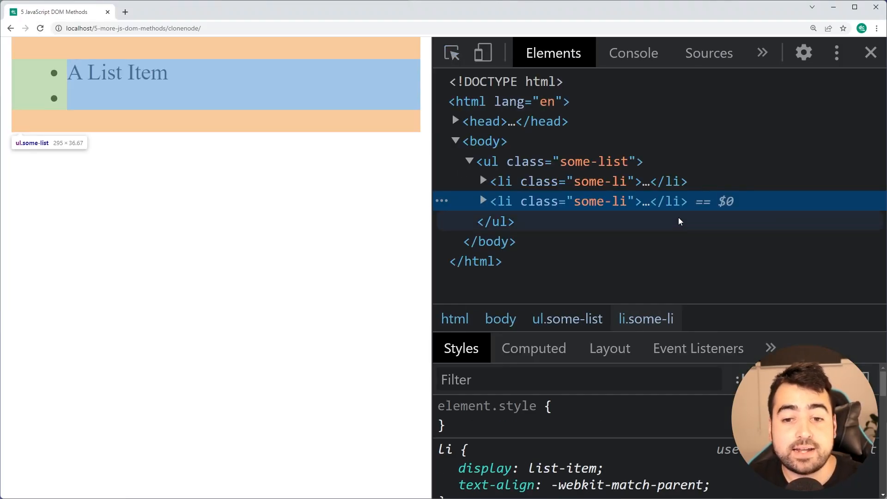
pyautogui.click(483, 201)
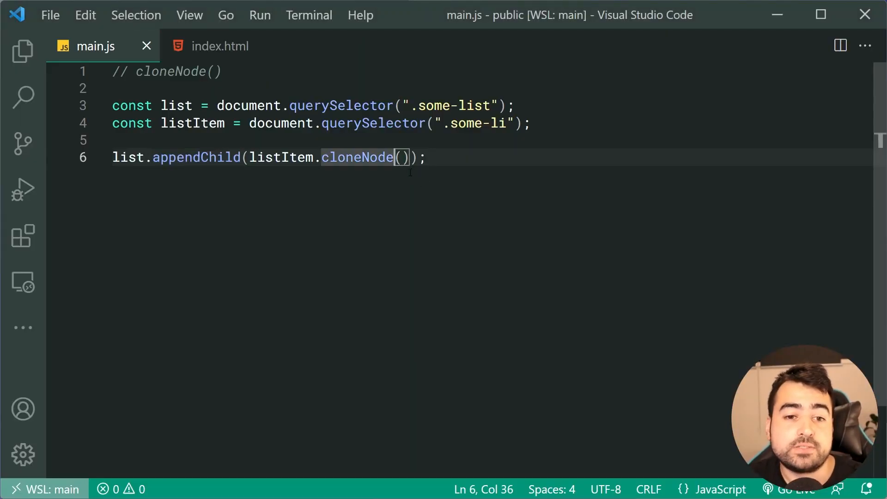
# - Pass true to cloneNode so listItem is cloned deeply
pyautogui.write('tr')
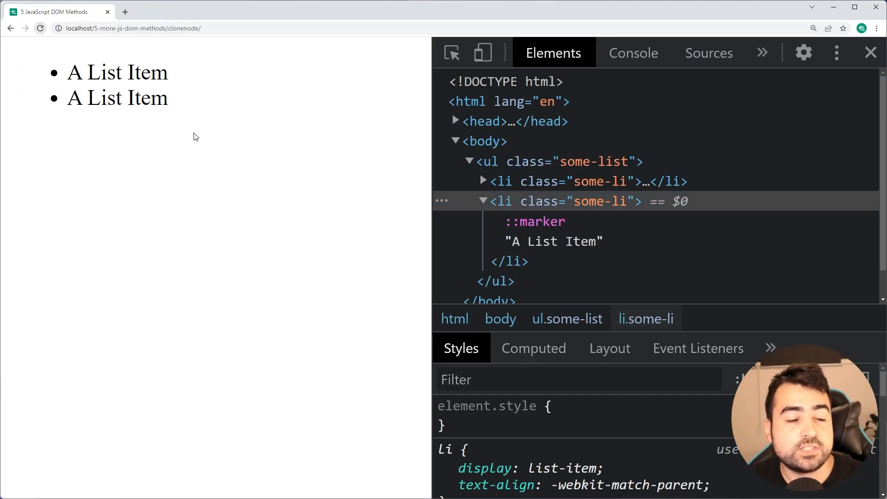
pyautogui.moveTo(220, 148)
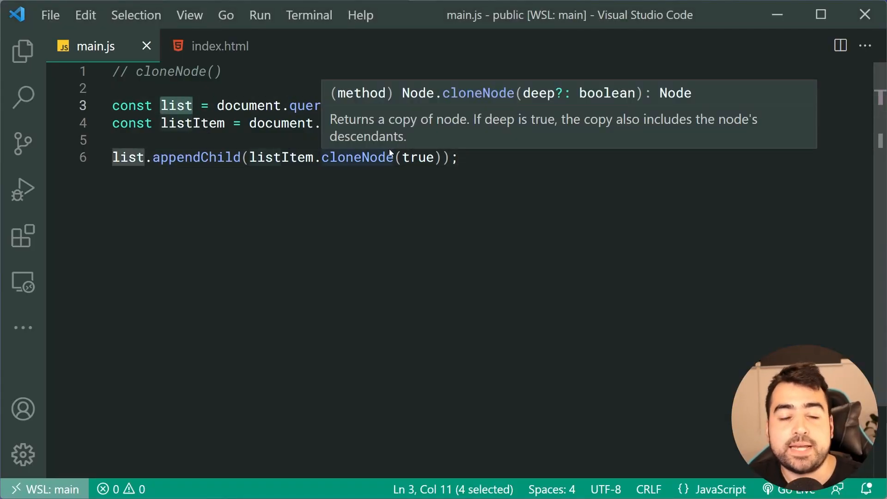
# - Add document.body.appendChild(list.cloneNode(true)); on line 8 and save
pyautogui.click(462, 157)
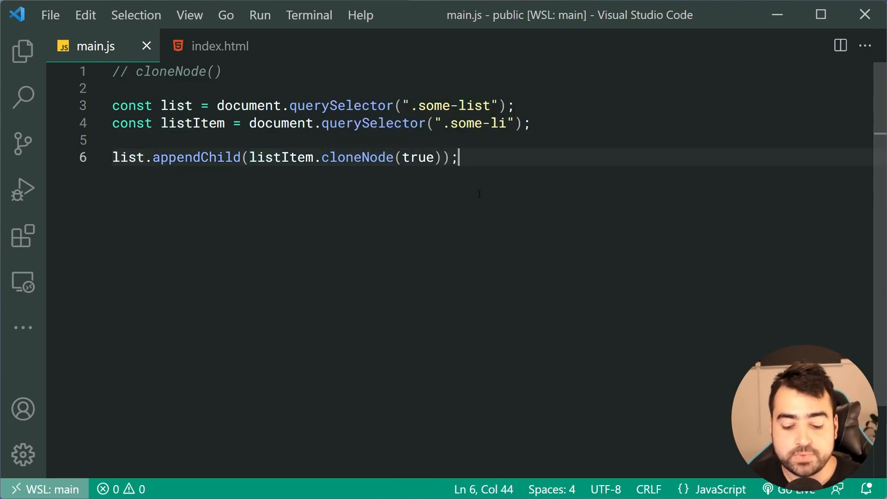
pyautogui.press('Enter')
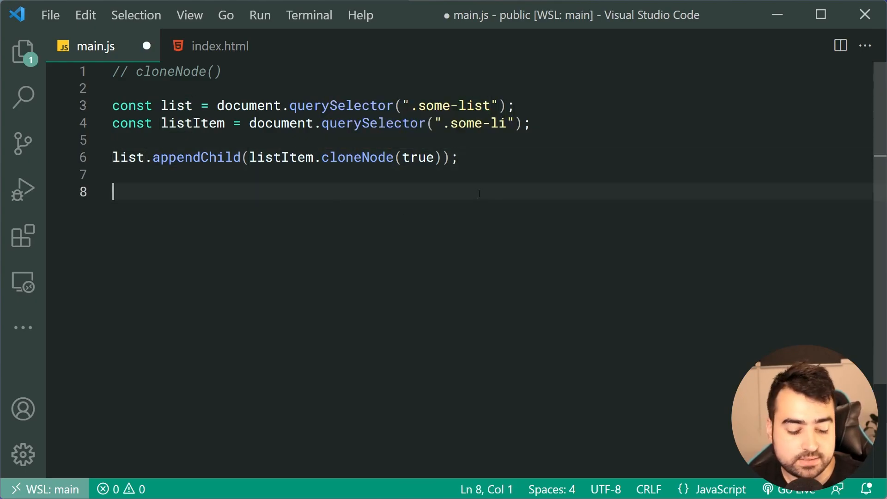
pyautogui.write('document.body.app')
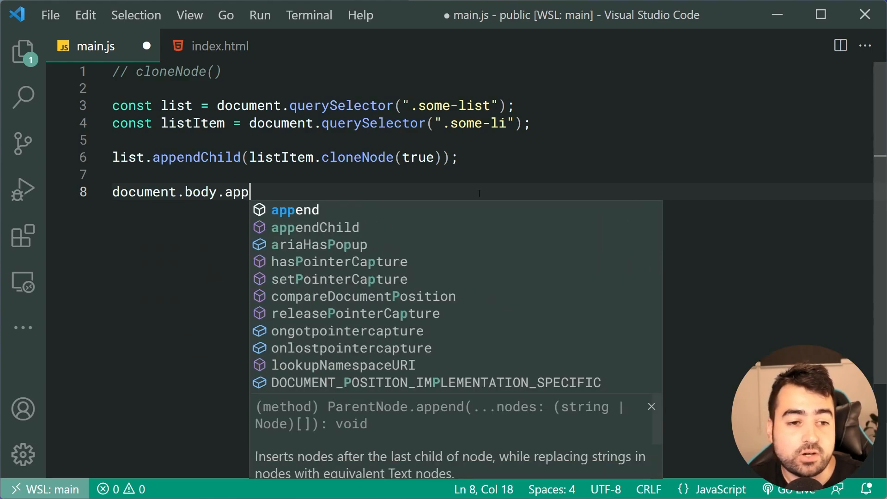
pyautogui.write('endChild)')
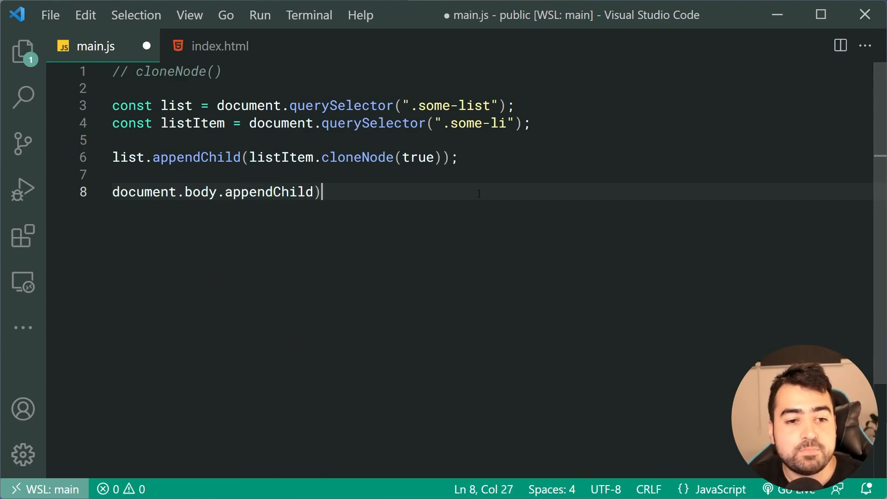
pyautogui.write('(;')
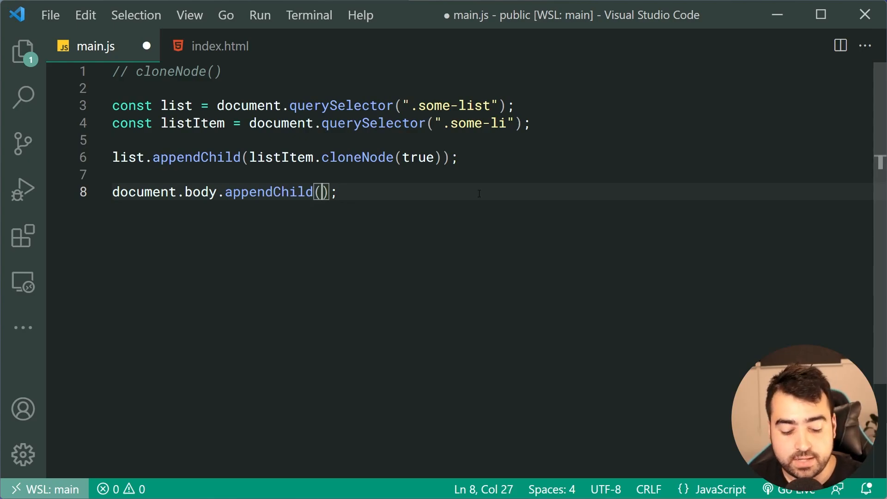
pyautogui.write('list.cloneNode(true')
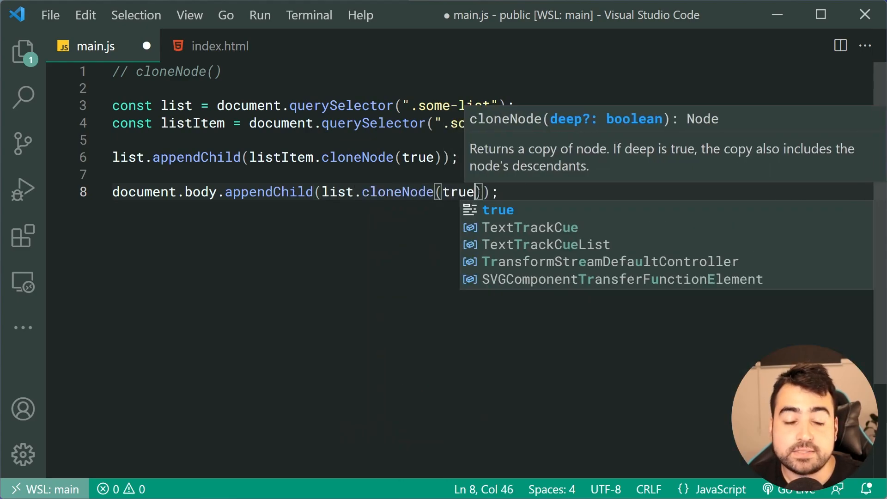
pyautogui.press('Ctrl+s')
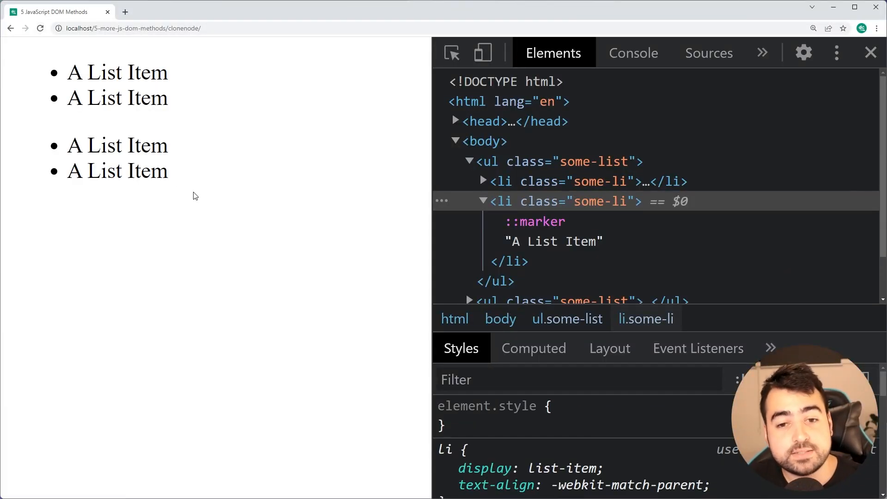
pyautogui.moveTo(528, 201)
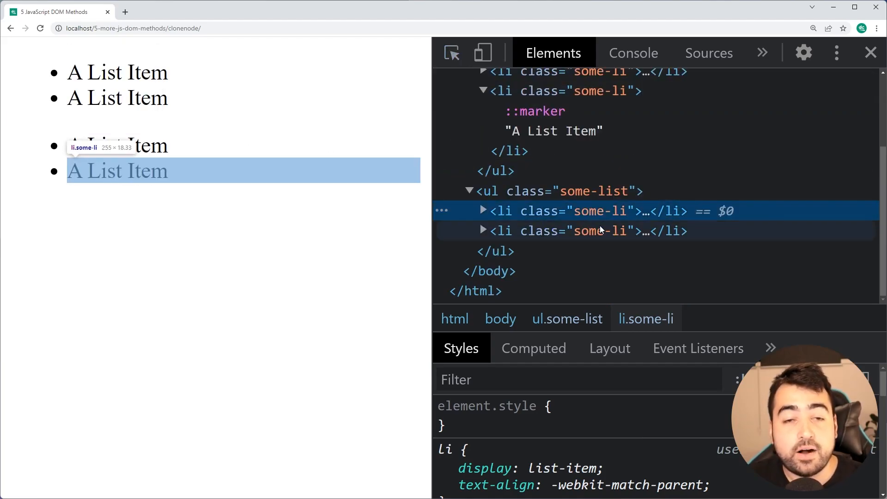
pyautogui.moveTo(640, 199)
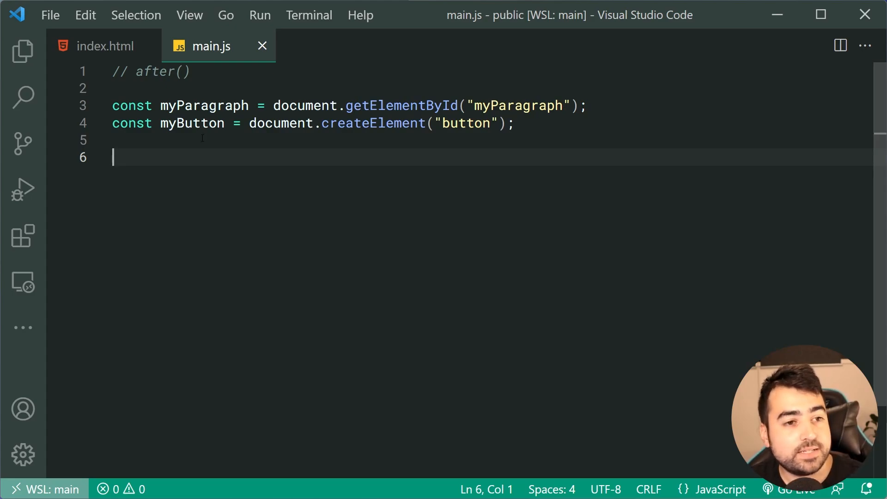
# - Check the myParagraph paragraph in index.html, typing button, then return to main.js
pyautogui.click(107, 46)
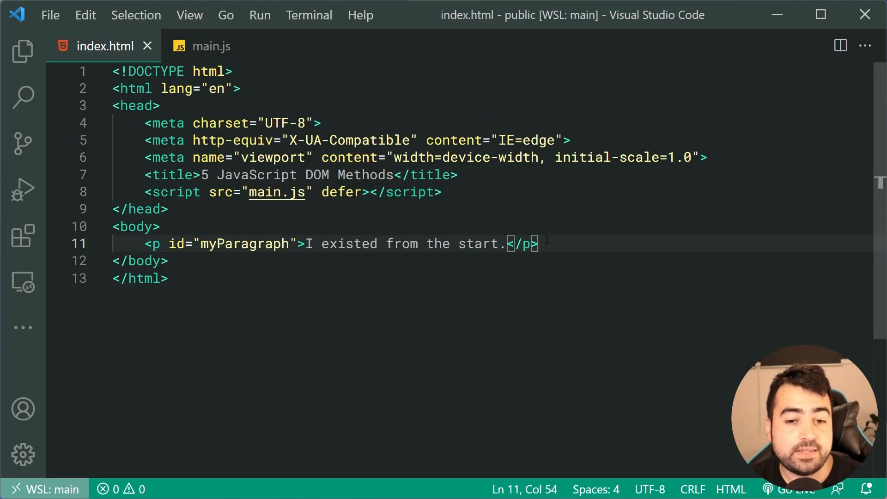
pyautogui.moveTo(558, 228)
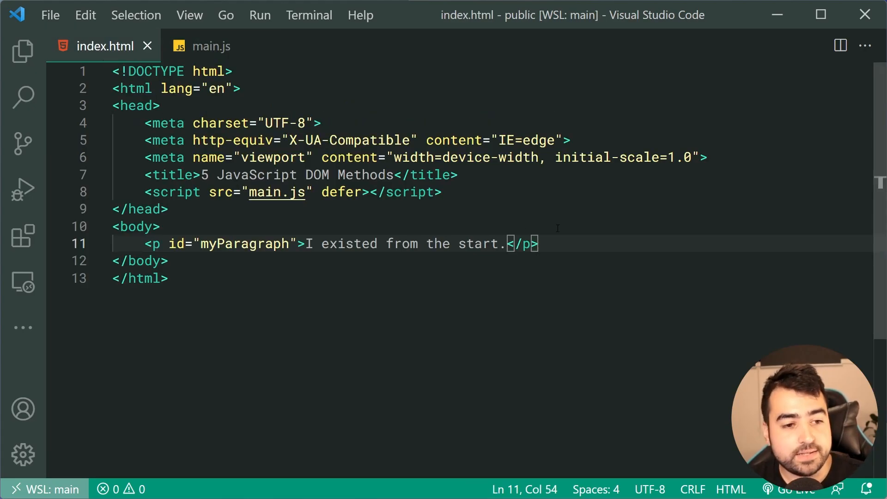
pyautogui.write('button')
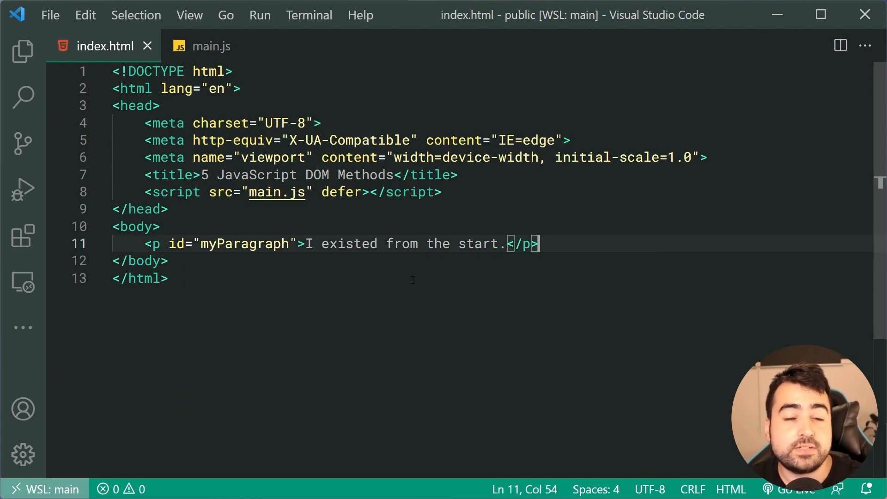
pyautogui.moveTo(429, 270)
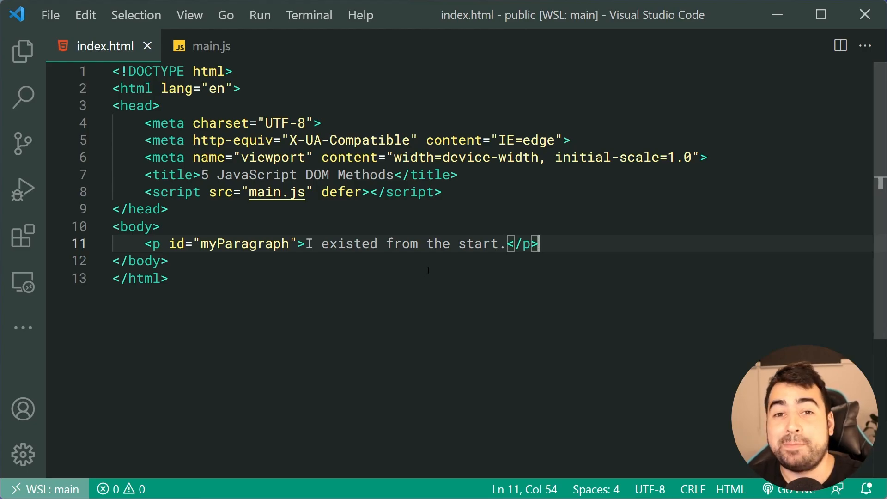
pyautogui.click(210, 46)
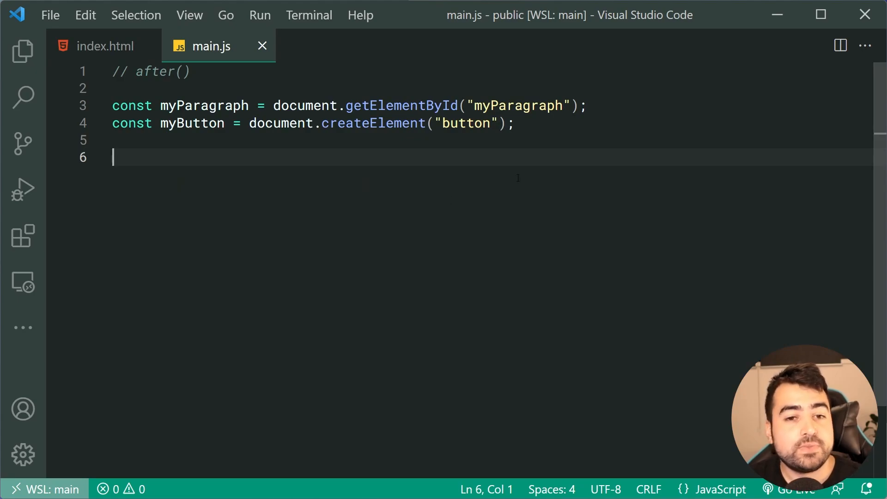
# - Add the statement myButton.textContent = "New Button"; in main.js
pyautogui.moveTo(273, 105); pyautogui.dragTo(587, 105)
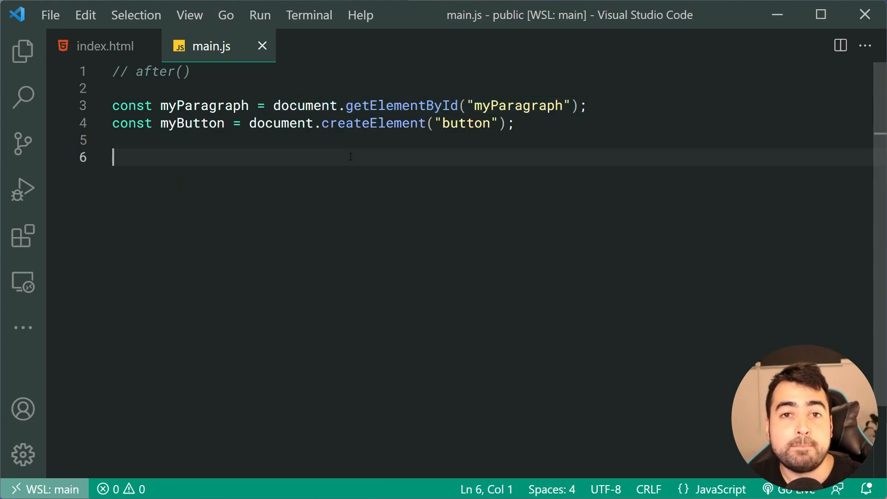
pyautogui.write('myButton')
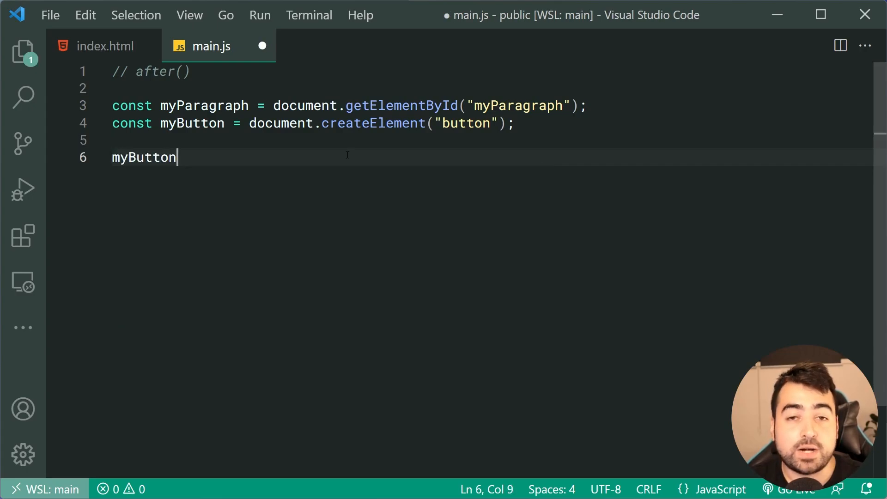
pyautogui.write('.textContent')
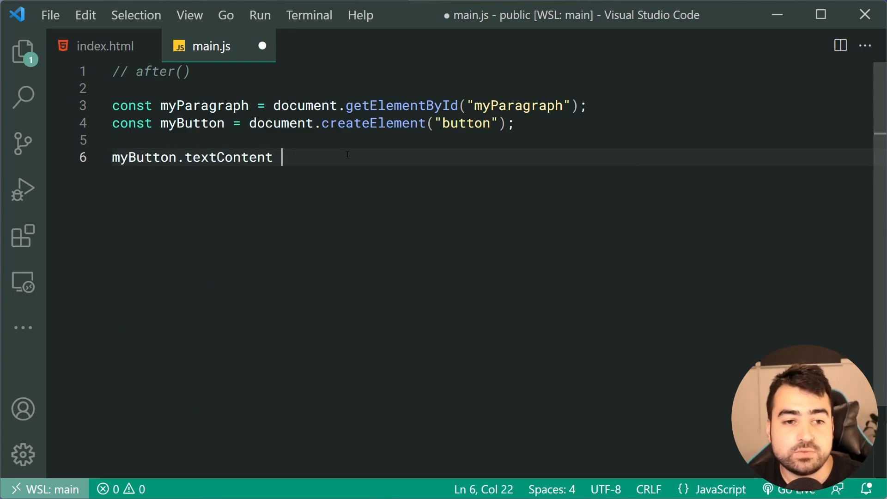
pyautogui.write('= "New Button"')
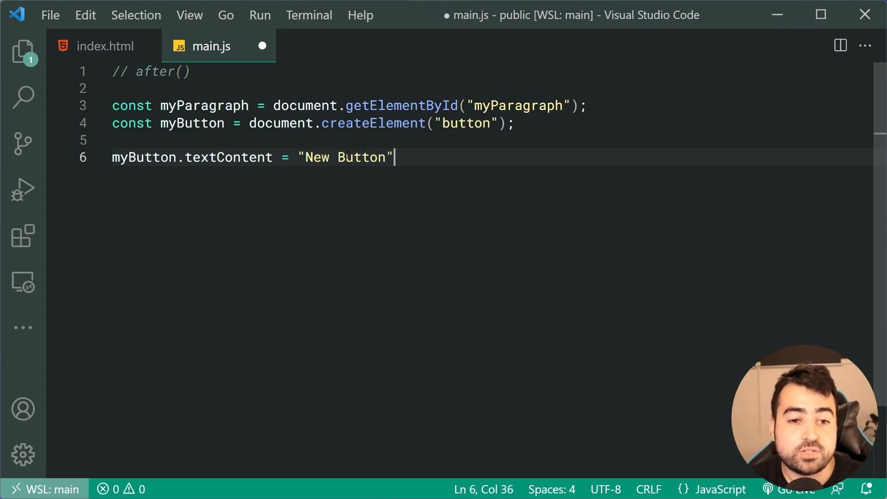
pyautogui.write(';')
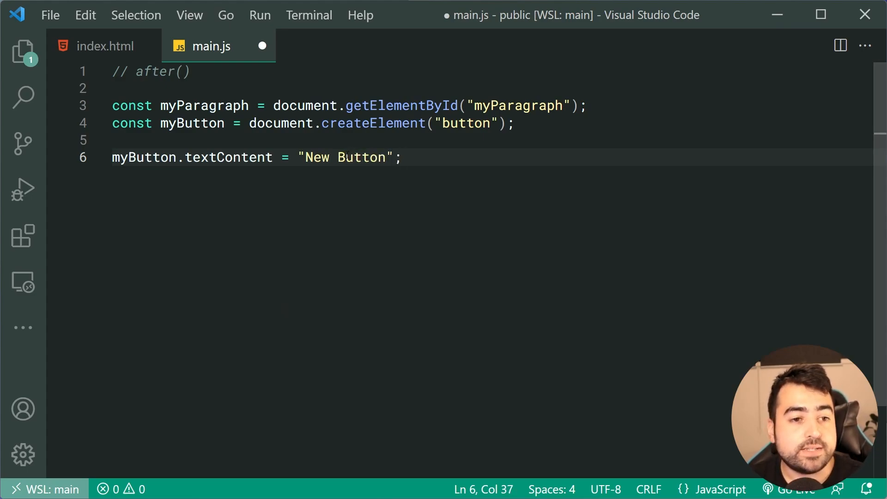
pyautogui.press('Enter')
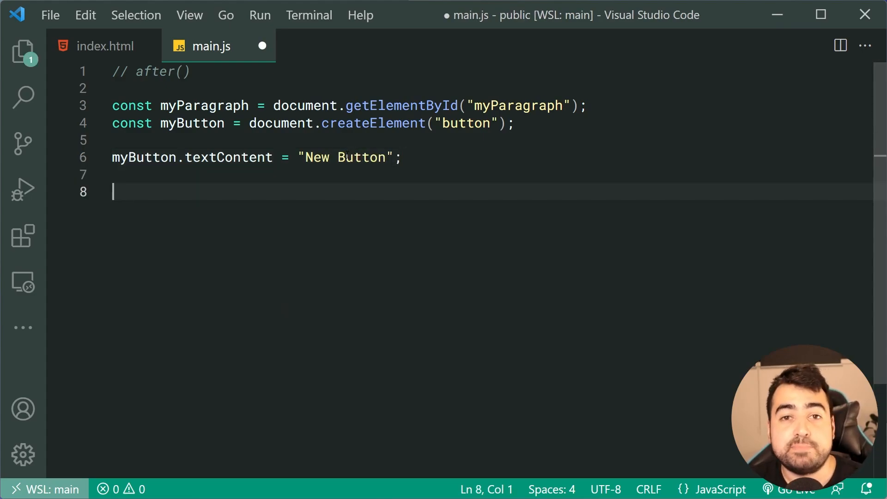
# - Add myParagraph.after(myButton, "< new button") with a trailing <p></p> string
pyautogui.write('myP')
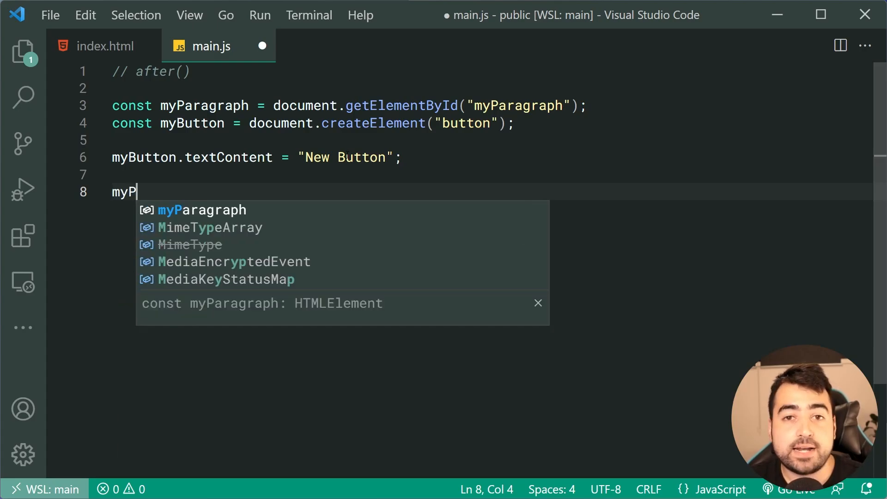
pyautogui.write('aragraph.')
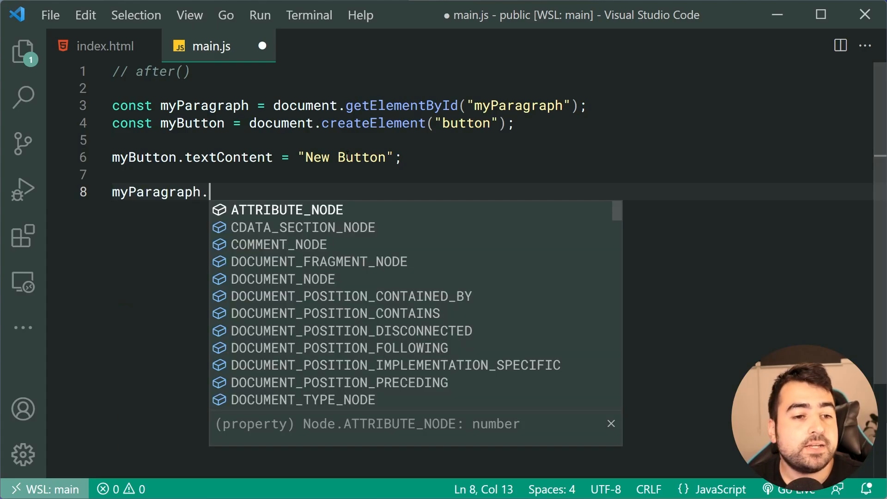
pyautogui.write('after(')
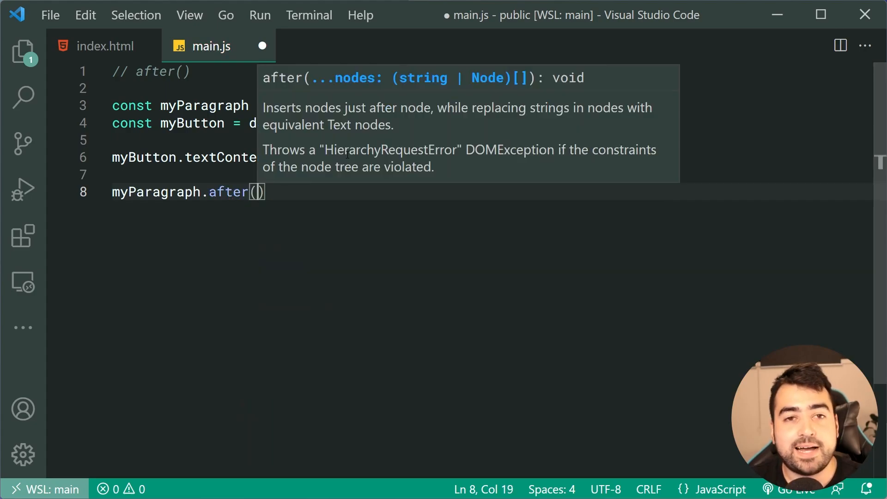
pyautogui.write('myButton')
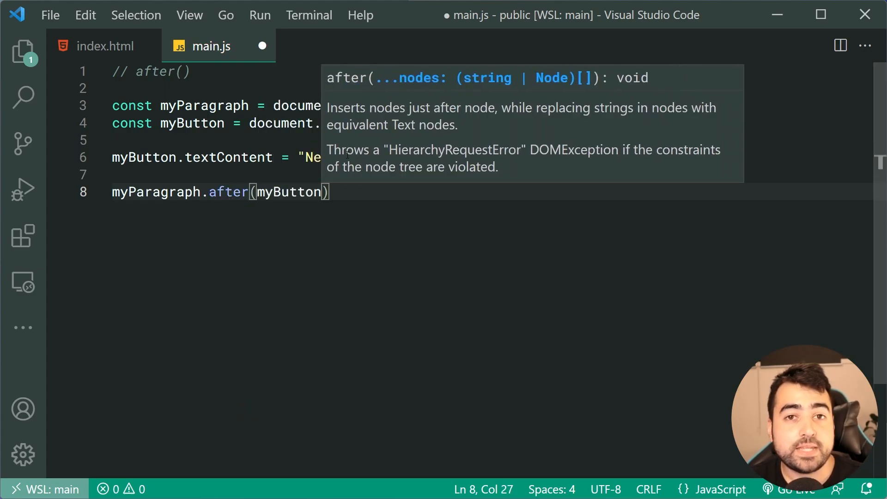
pyautogui.write(',')
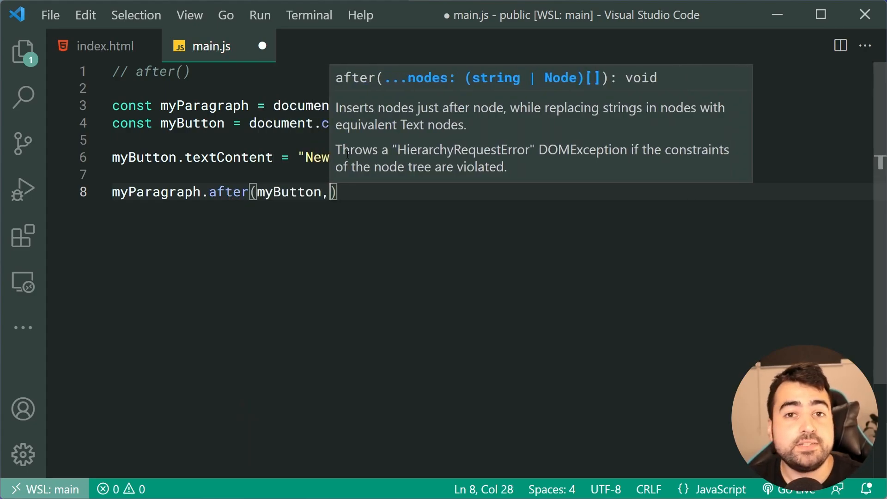
pyautogui.write('""')
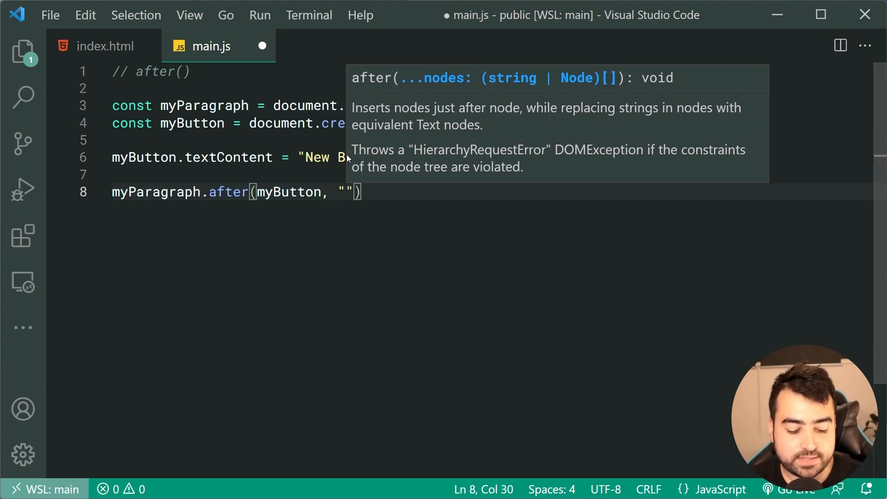
pyautogui.write('< new button')
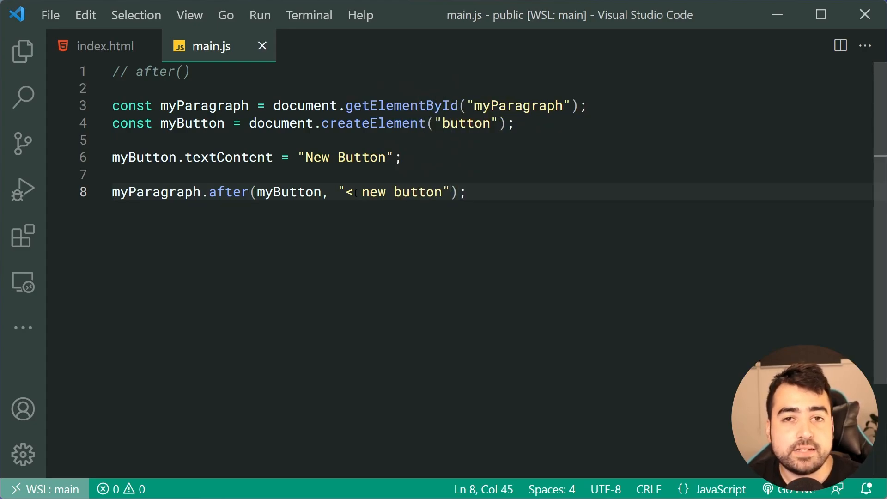
pyautogui.write('<p')
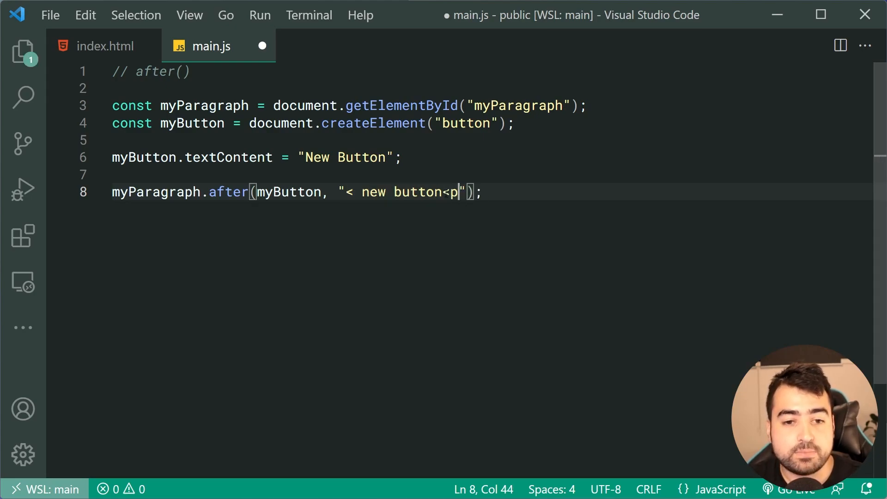
pyautogui.write('></p>')
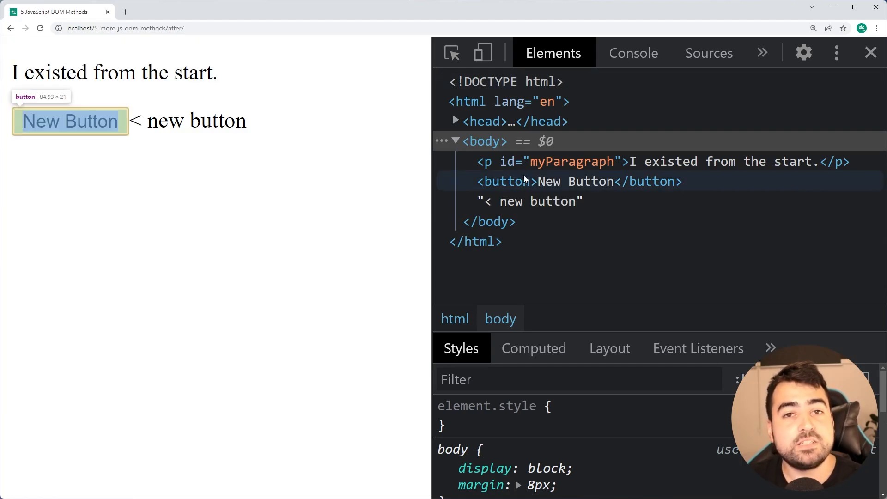
pyautogui.moveTo(561, 171)
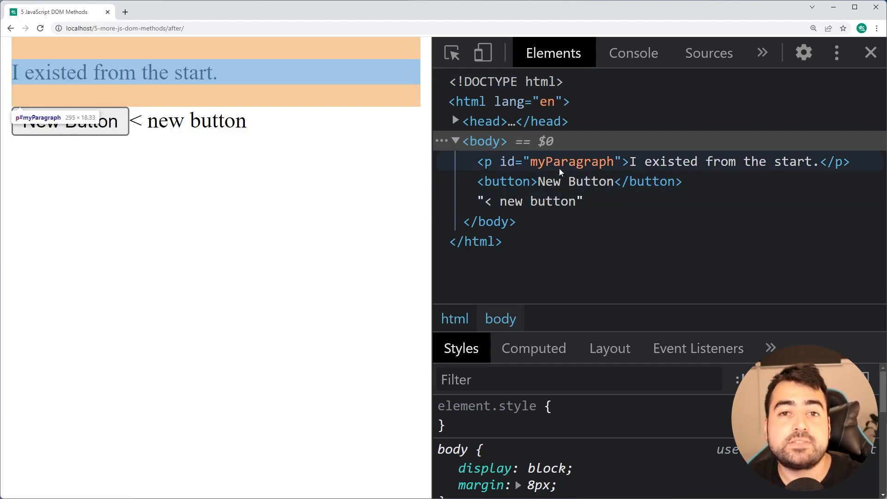
pyautogui.moveTo(365, 224)
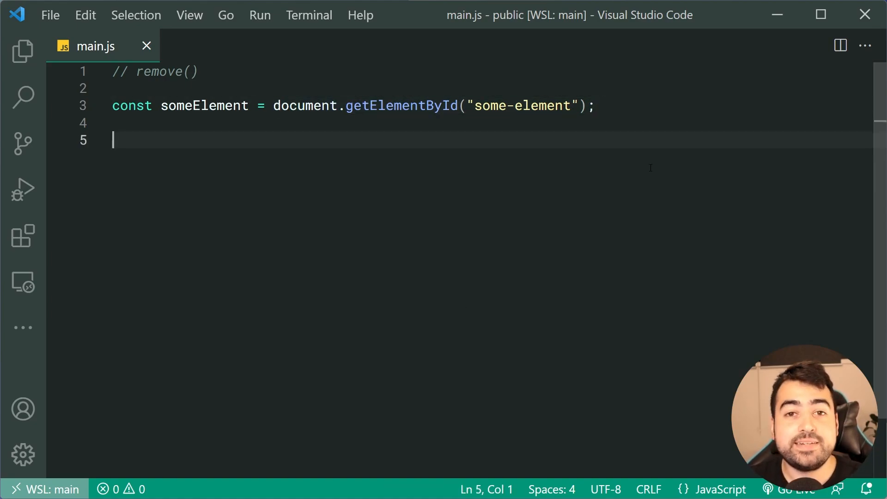
# - Write someElement.rem so IntelliSense suggests the remove method
pyautogui.write('someElement.rem')
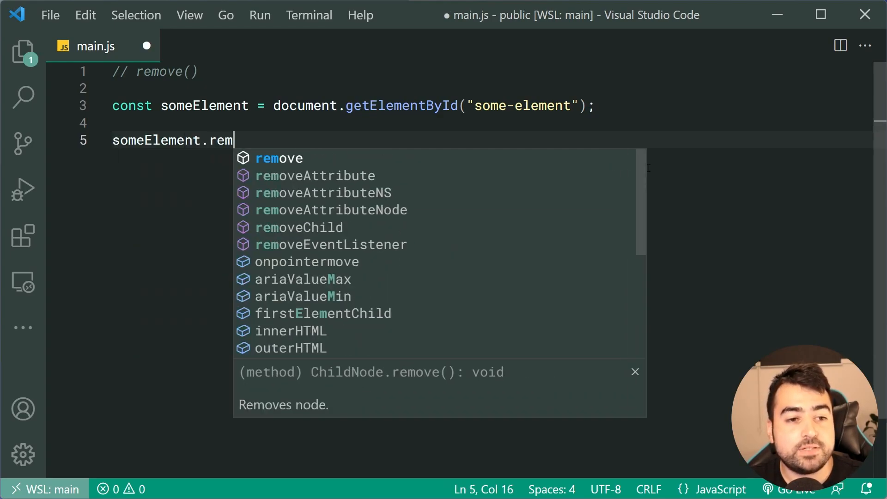